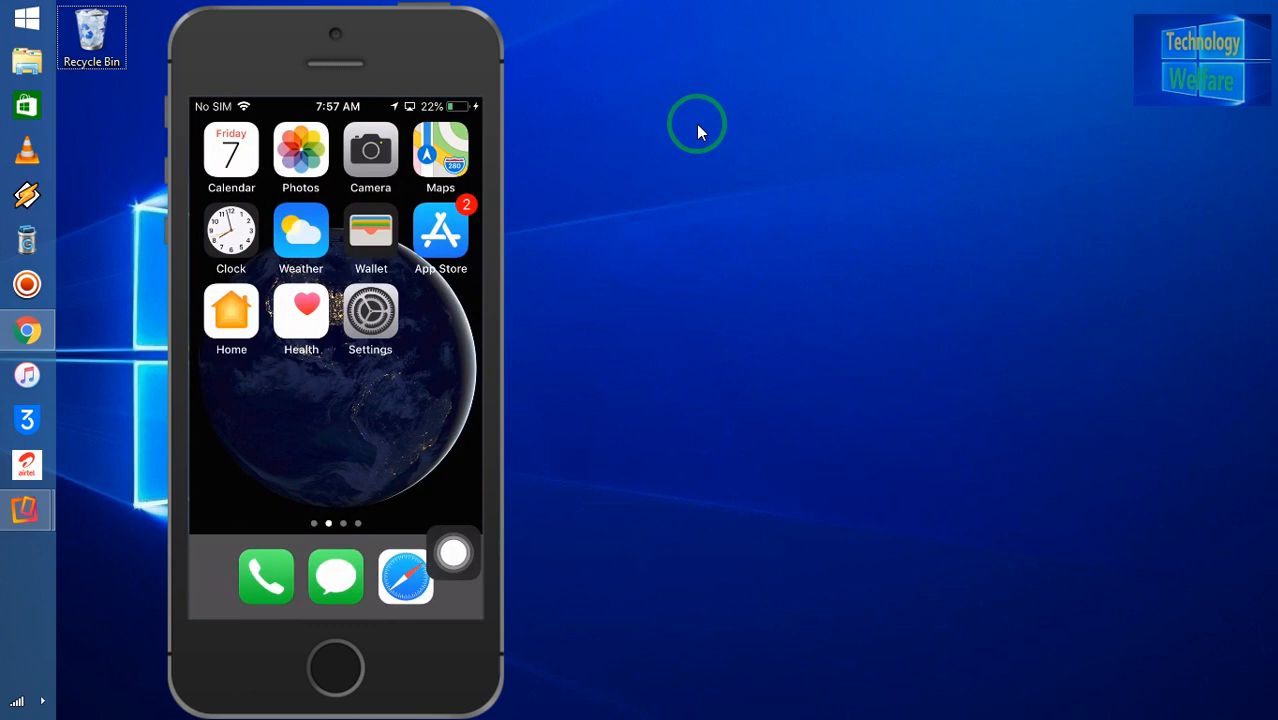
# Step: Leave the App Store and return to the home screen page with the Extras folder
pyautogui.click(440, 232)
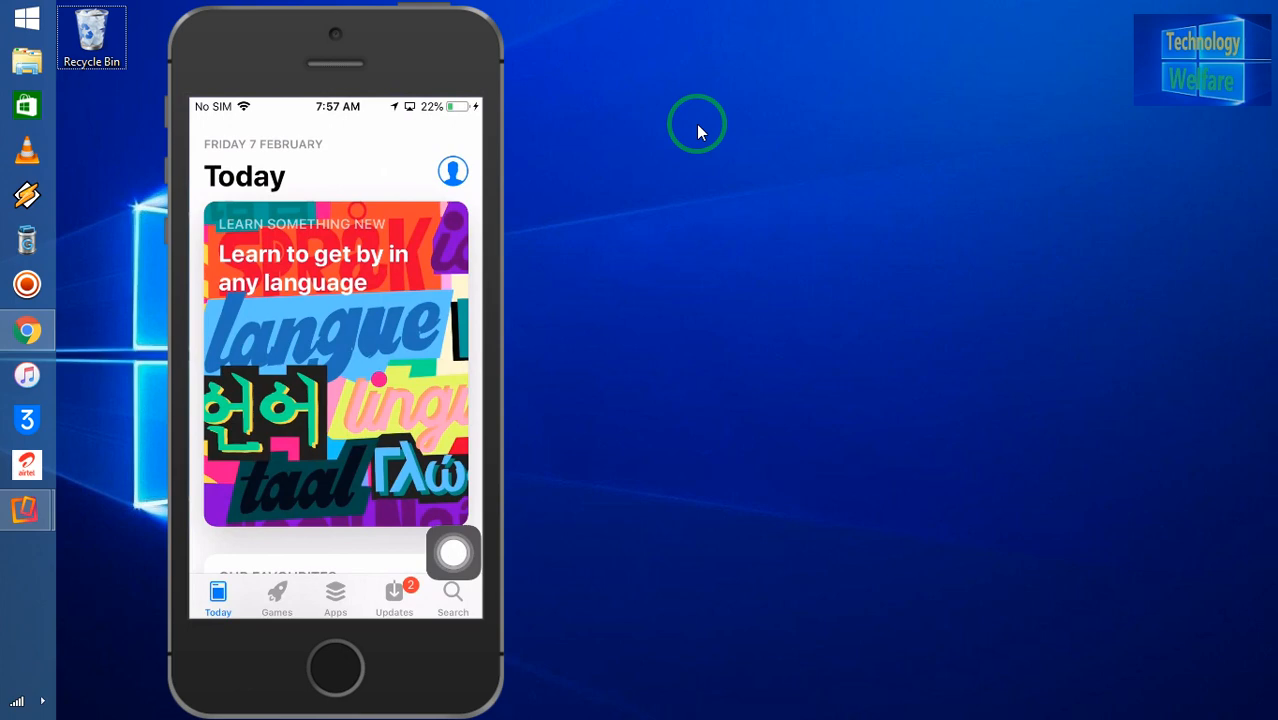
pyautogui.click(336, 596)
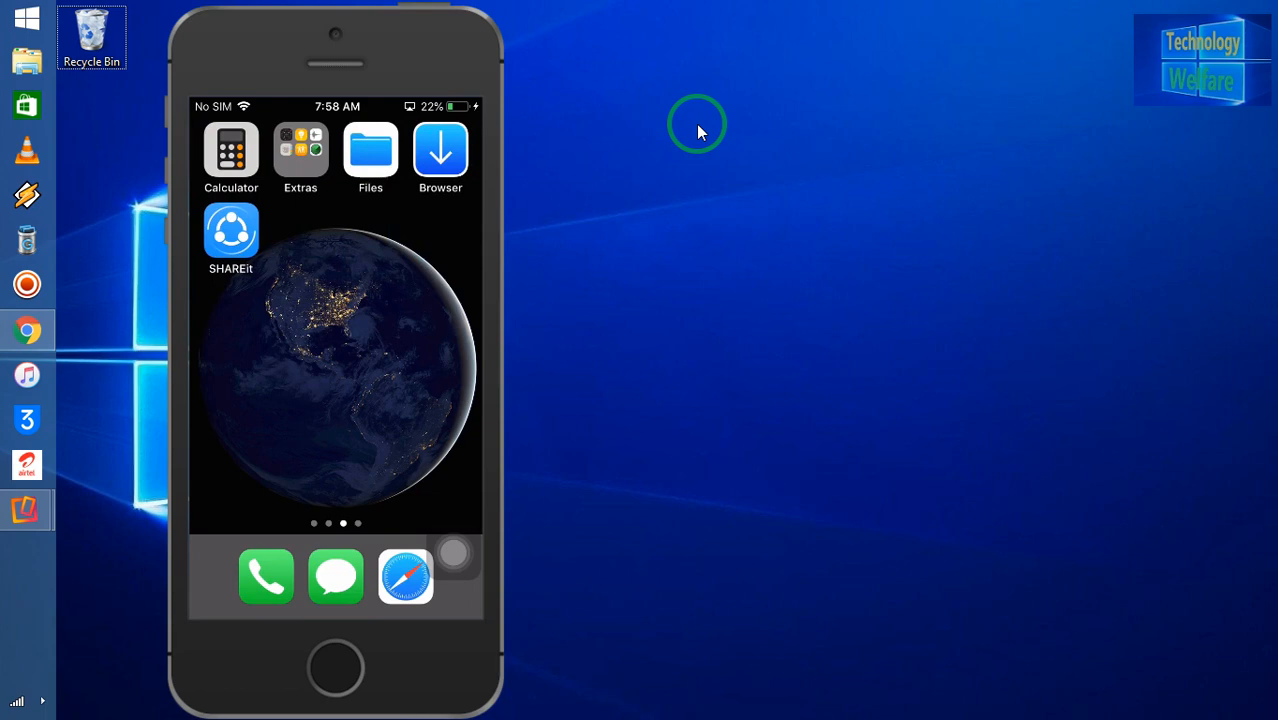
# Step: Launch Find iPhone from the Extras folder and choose 'Forgot Apple ID or Password?'
pyautogui.click(300, 150)
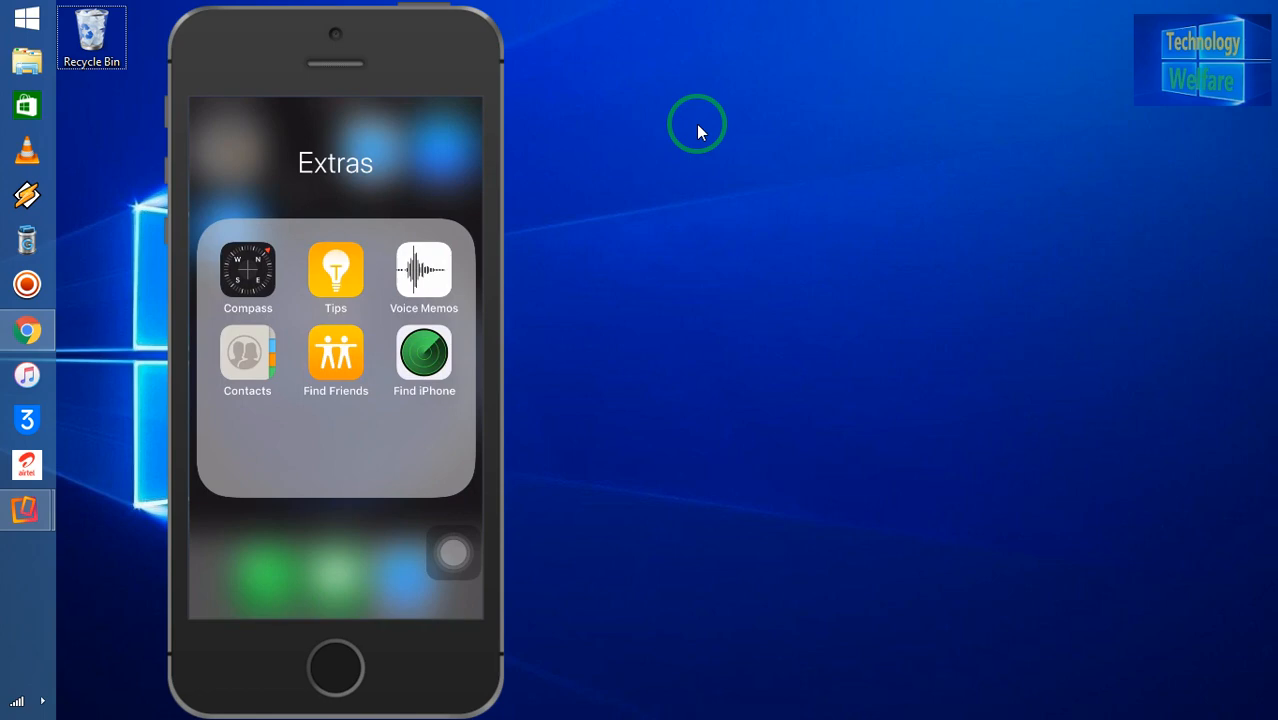
pyautogui.click(424, 356)
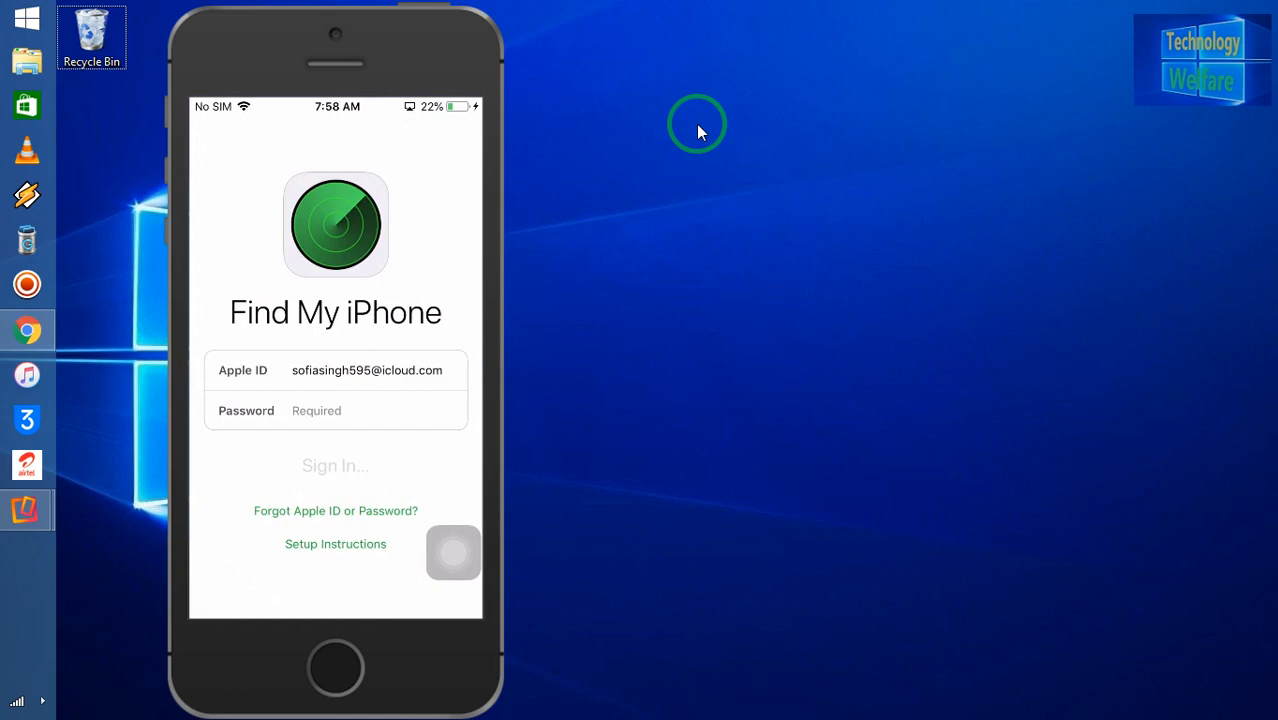
pyautogui.click(336, 464)
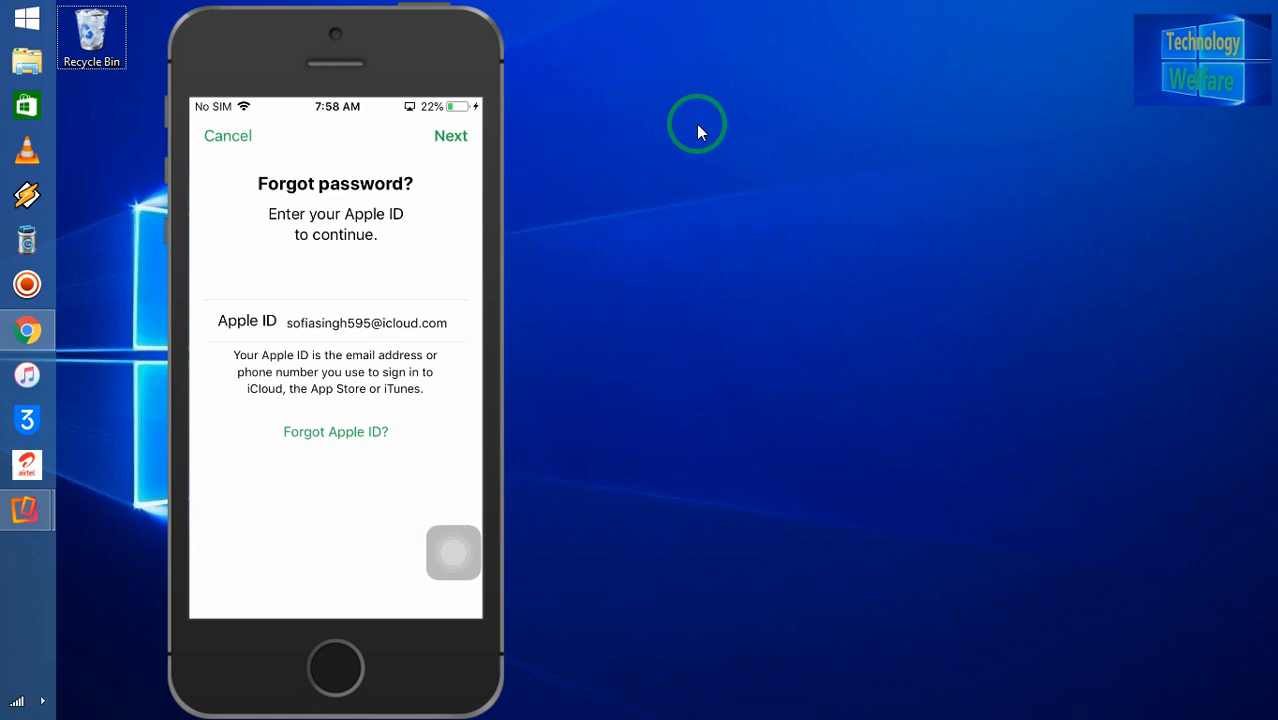
# Step: Submit the prefilled Apple ID with Next to continue the password reset
pyautogui.click(450, 136)
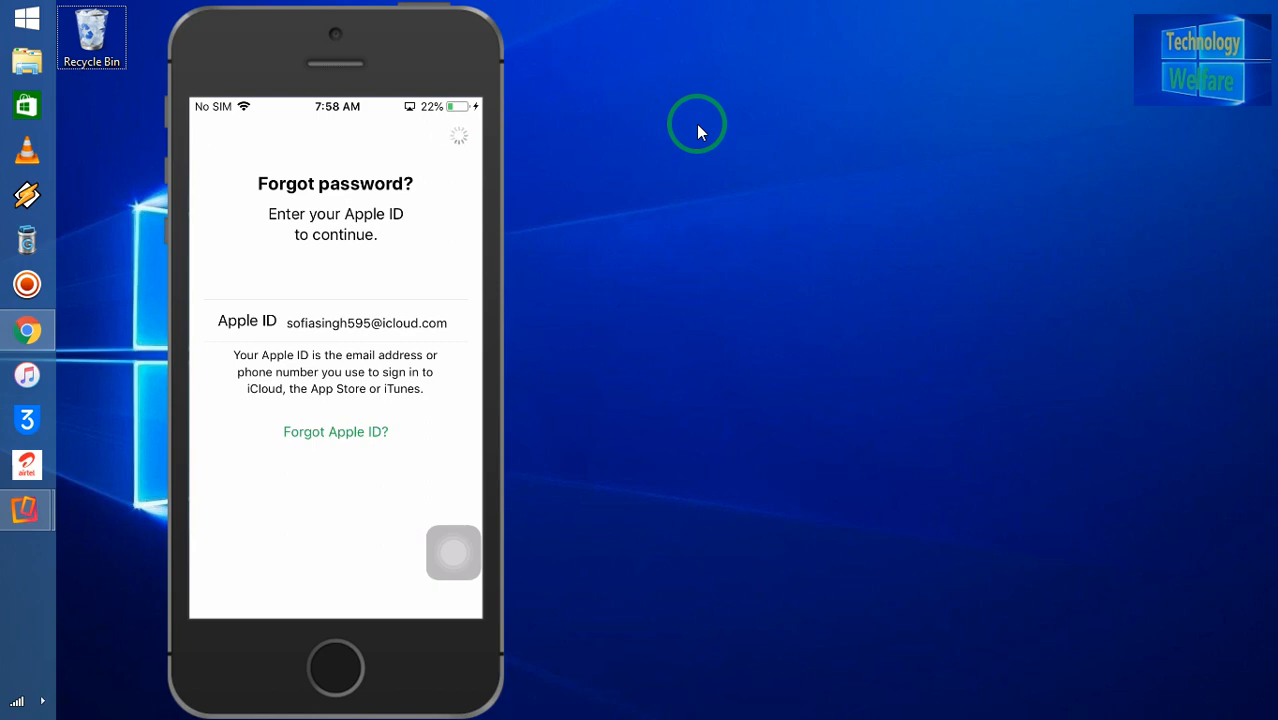